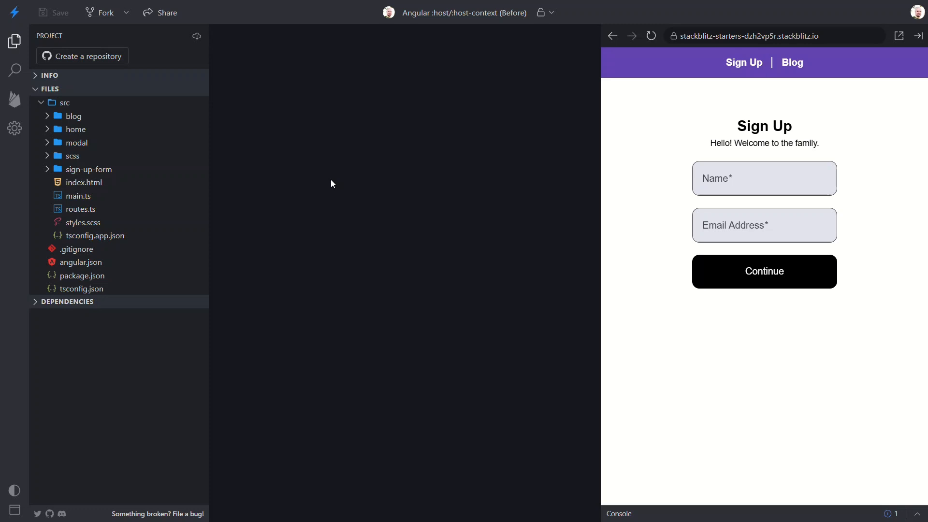
# Step: In sign-up-form.component.scss, add a :host rule with border: solid 2px
pyautogui.click(89, 169)
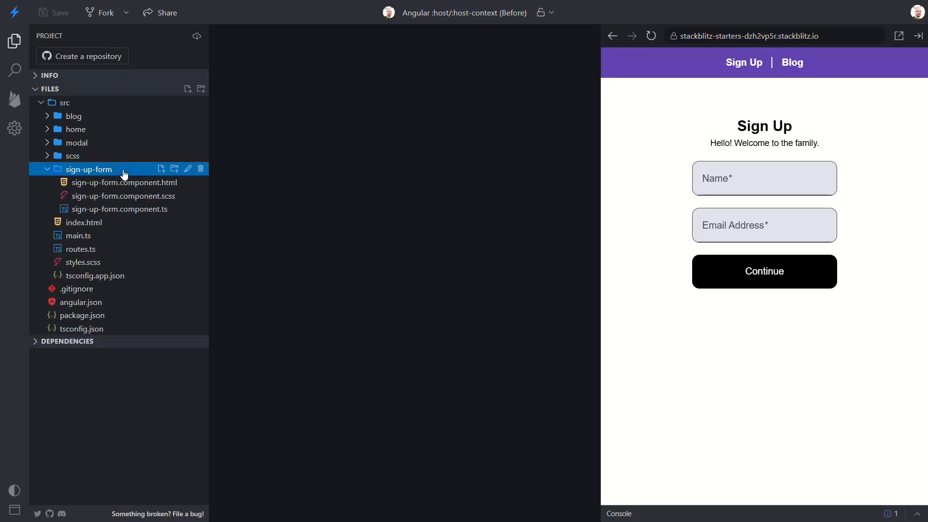
pyautogui.click(124, 196)
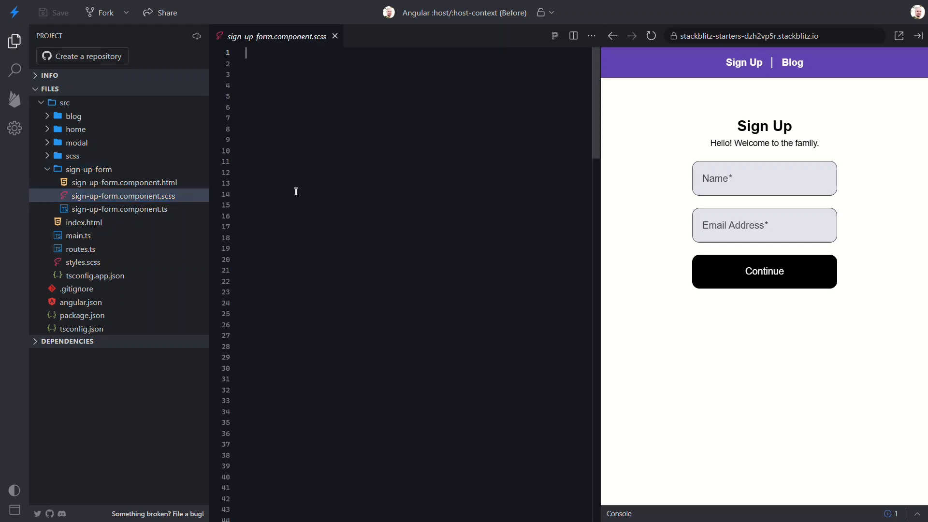
pyautogui.write(':host {')
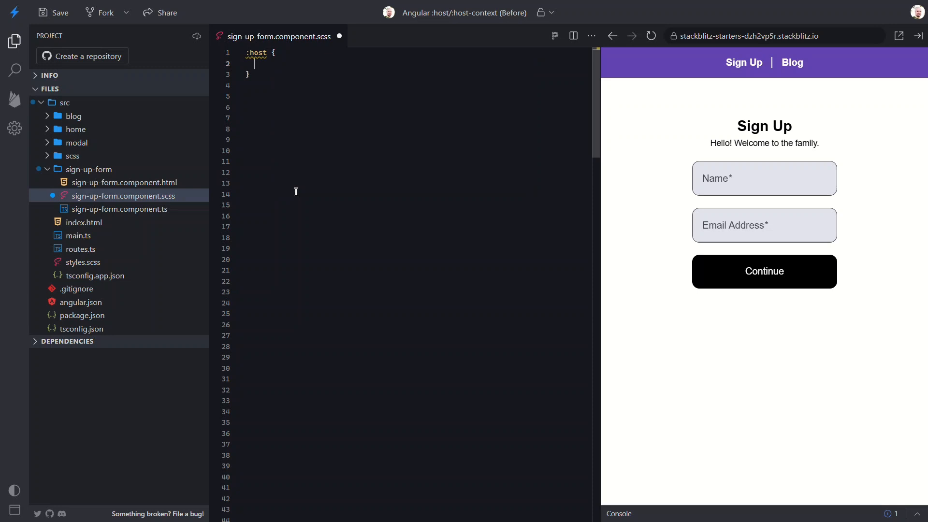
pyautogui.write('border: s;')
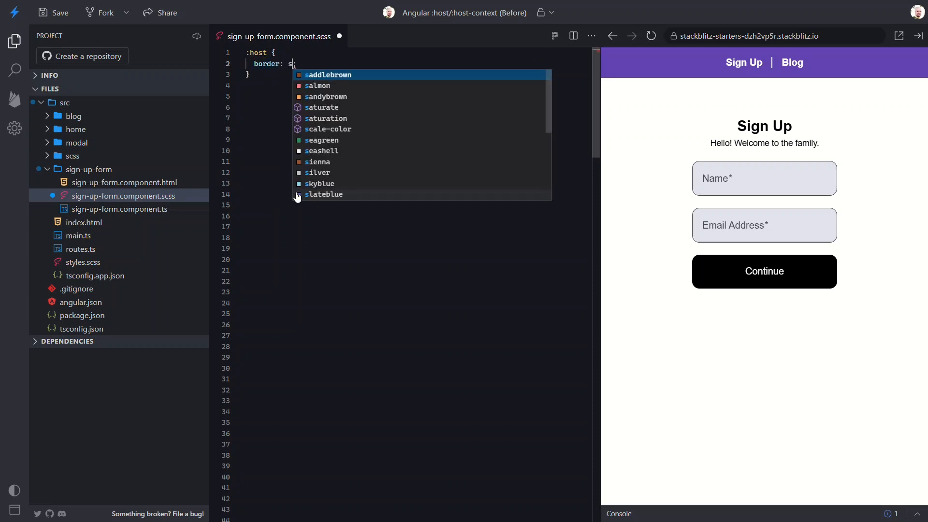
pyautogui.write('olid 2px;')
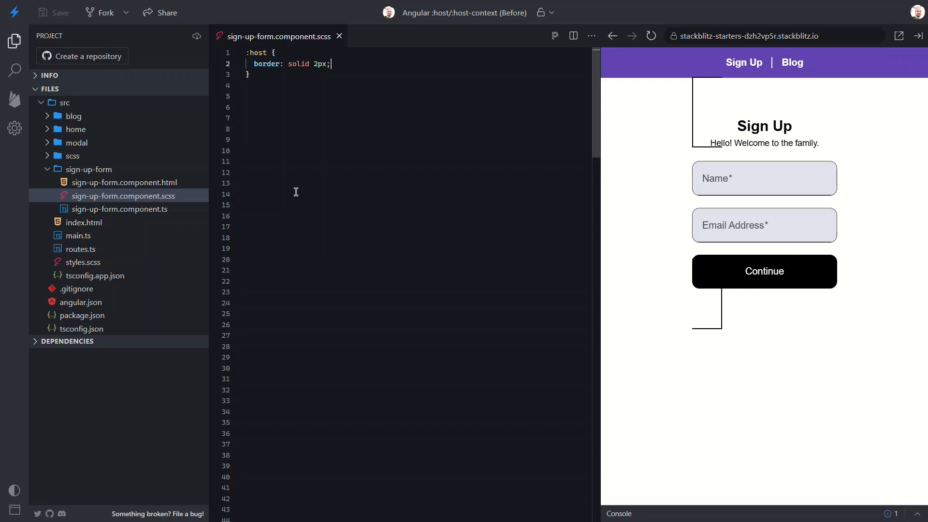
# Step: After checking the component selector, extend :host with display: block, border-radius: 0.375em and background-color: #eee
pyautogui.click(120, 209)
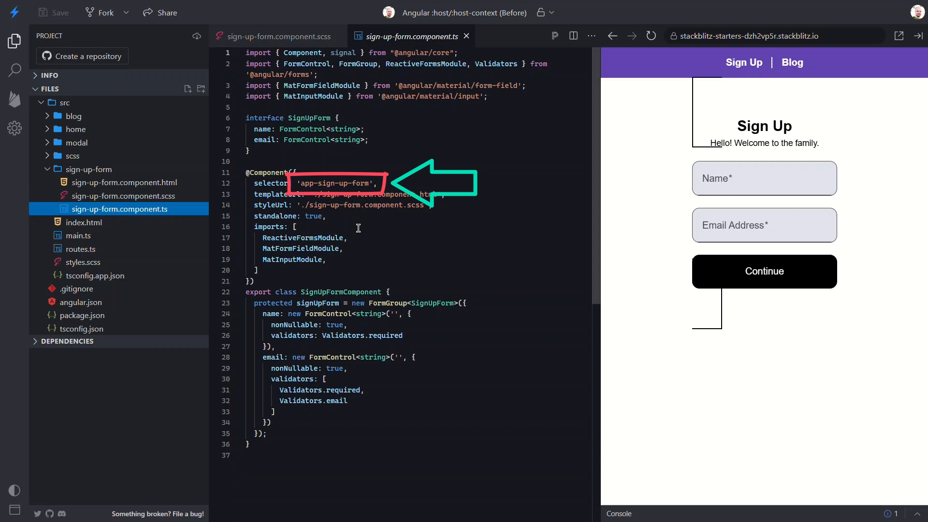
pyautogui.click(123, 195)
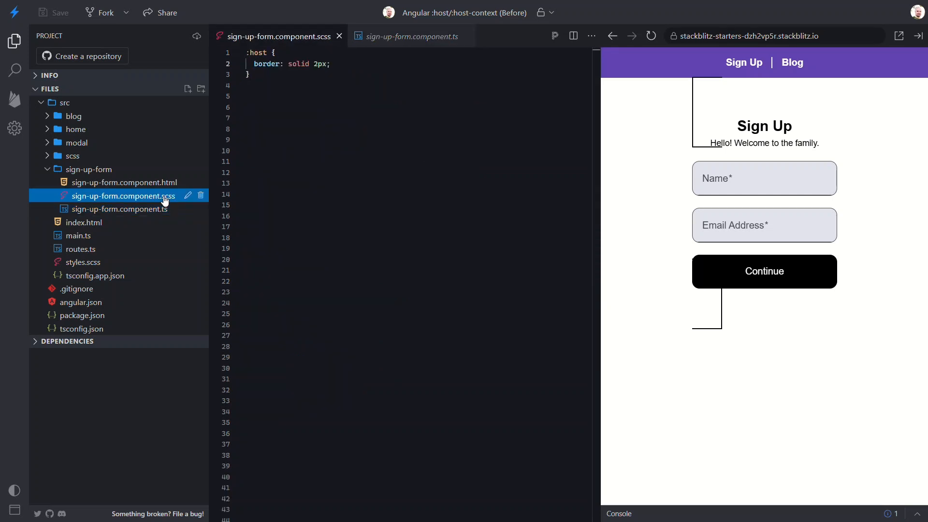
pyautogui.write('display: block;')
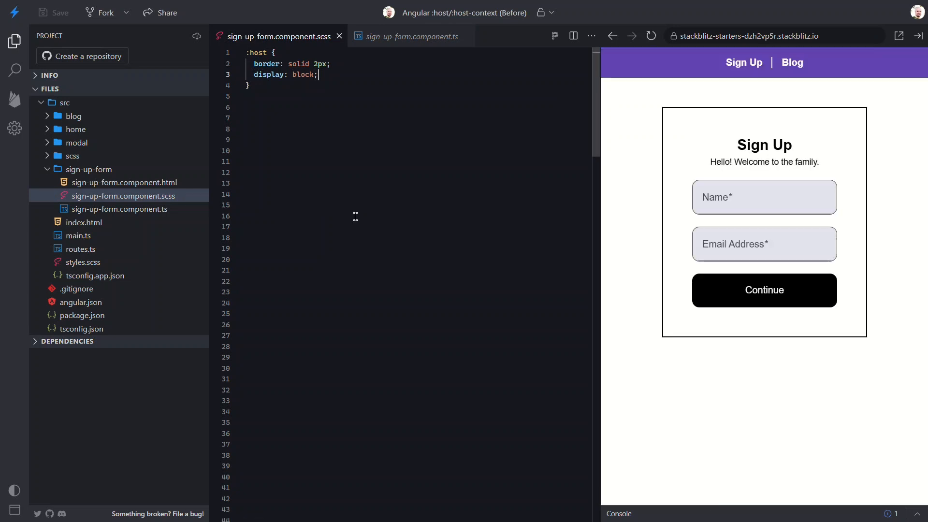
pyautogui.write('border-radius: ;')
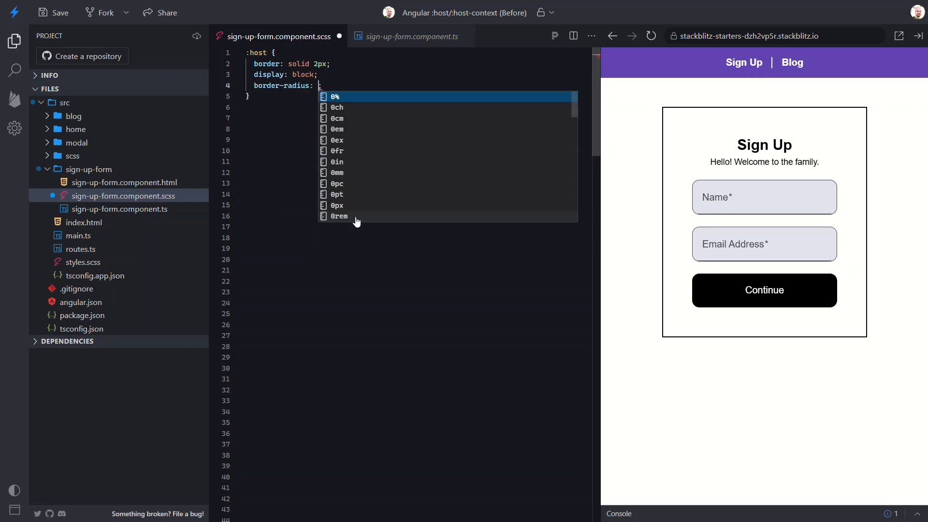
pyautogui.write('0.375em')
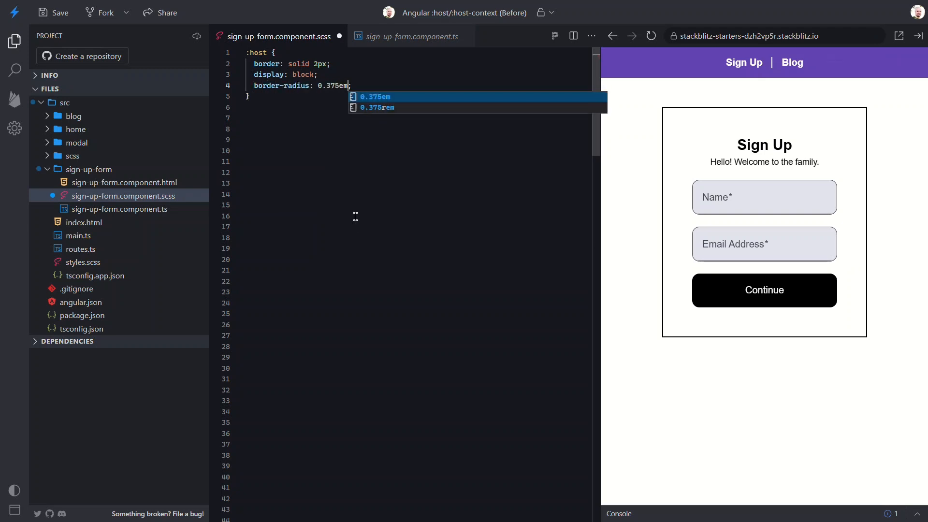
pyautogui.write('background-color: #eee;')
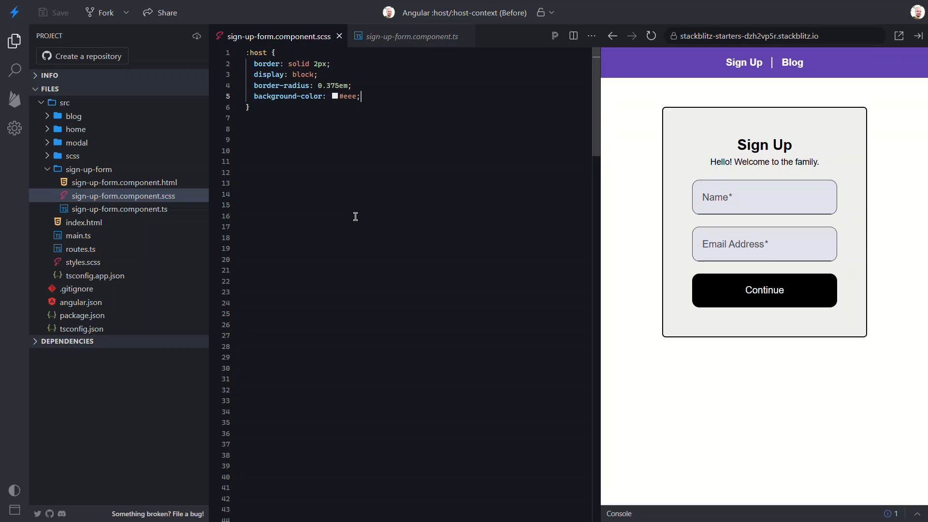
# Step: In the preview, go to the Blog page and open the Sign Up modal showing the styled form
pyautogui.click(793, 62)
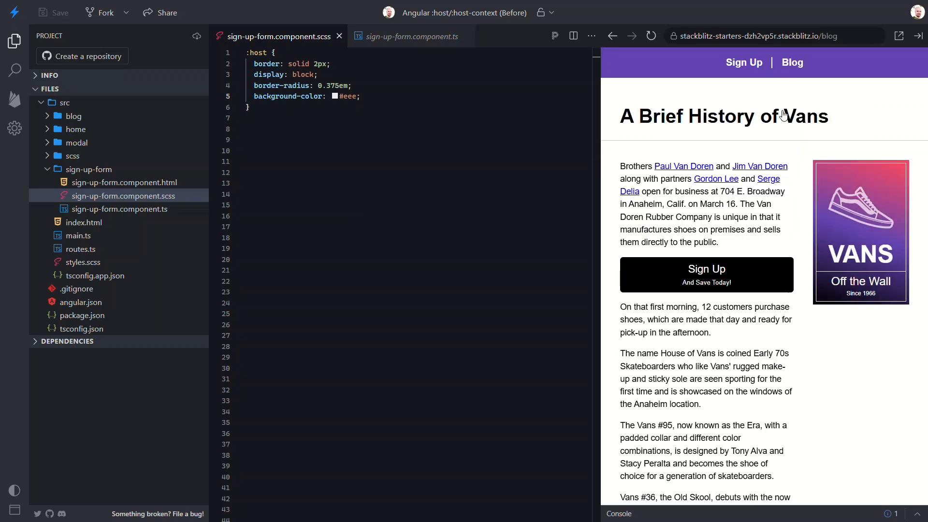
pyautogui.click(706, 275)
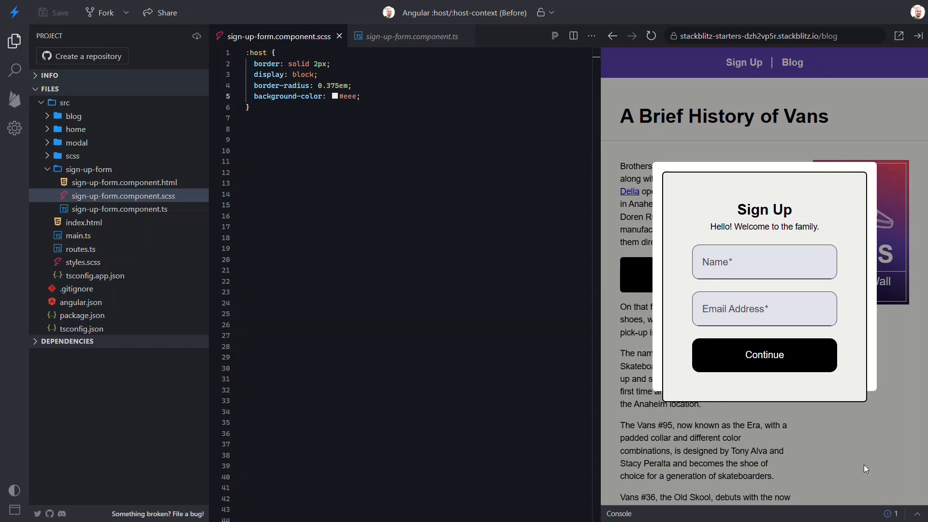
pyautogui.moveTo(114, 132)
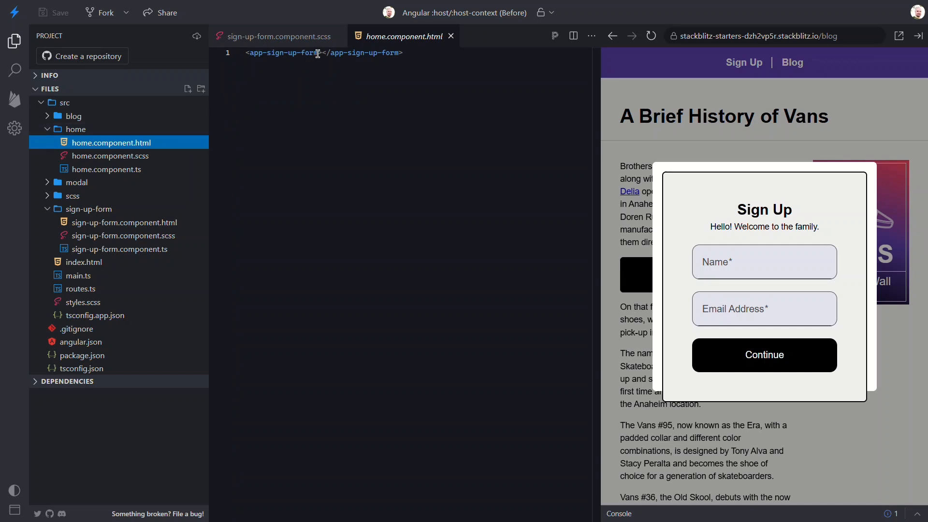
# Step: Add class="contained" to the home page's app-sign-up-form and scope the style rule to :host(.contained)
pyautogui.write('class=""')
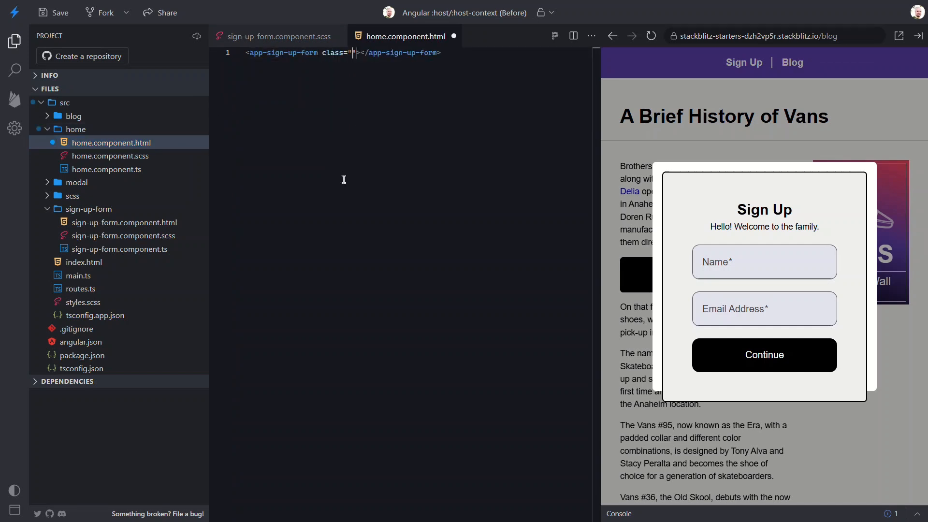
pyautogui.write('contai')
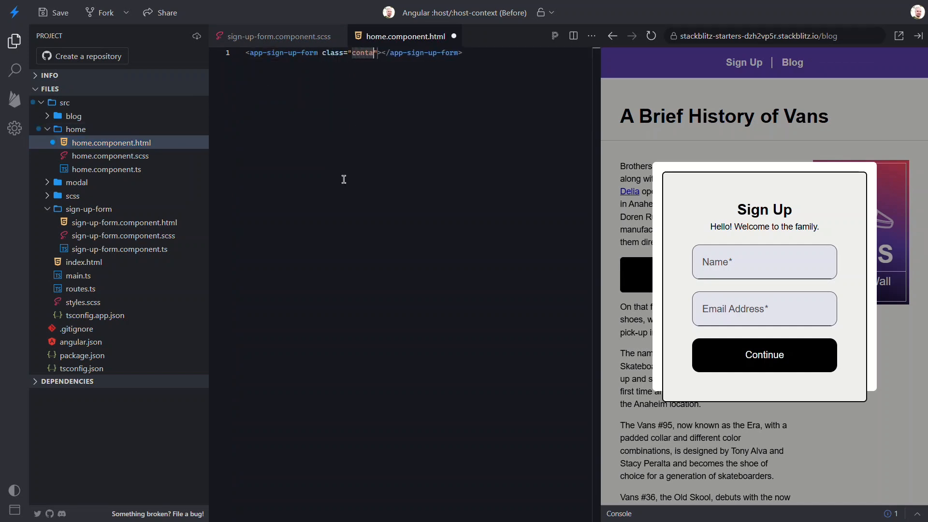
pyautogui.write('ned')
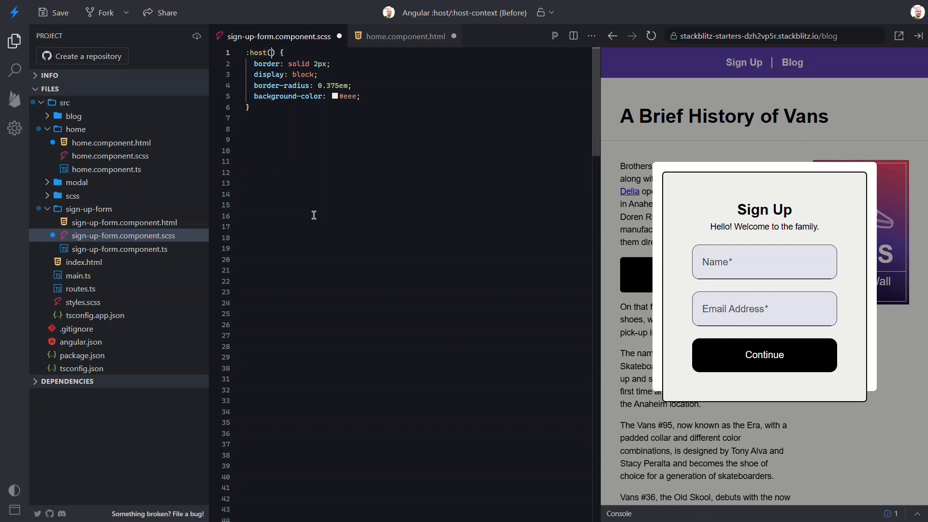
pyautogui.write('.contained')
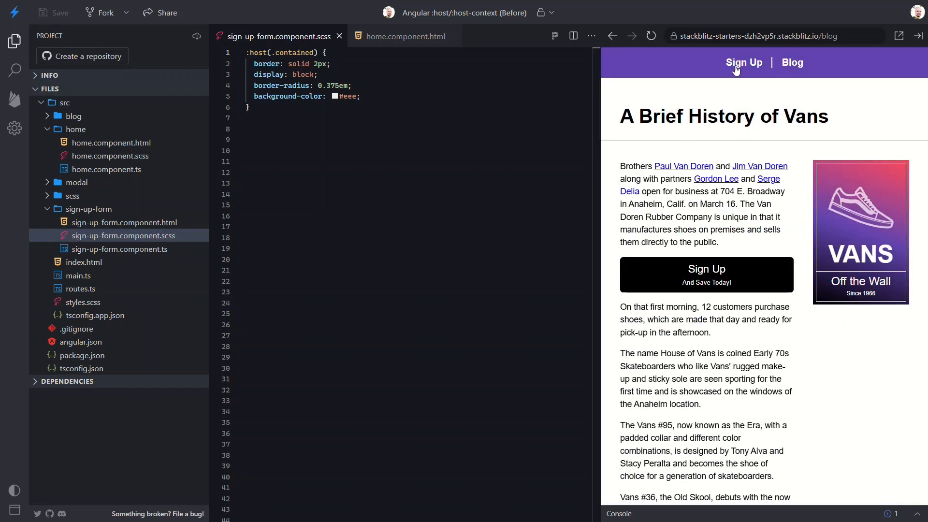
pyautogui.click(744, 62)
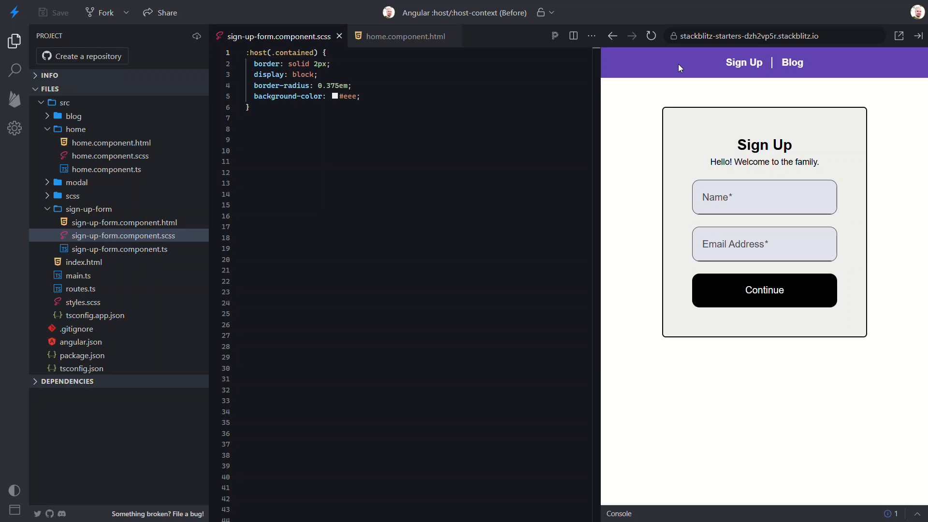
pyautogui.moveTo(671, 70)
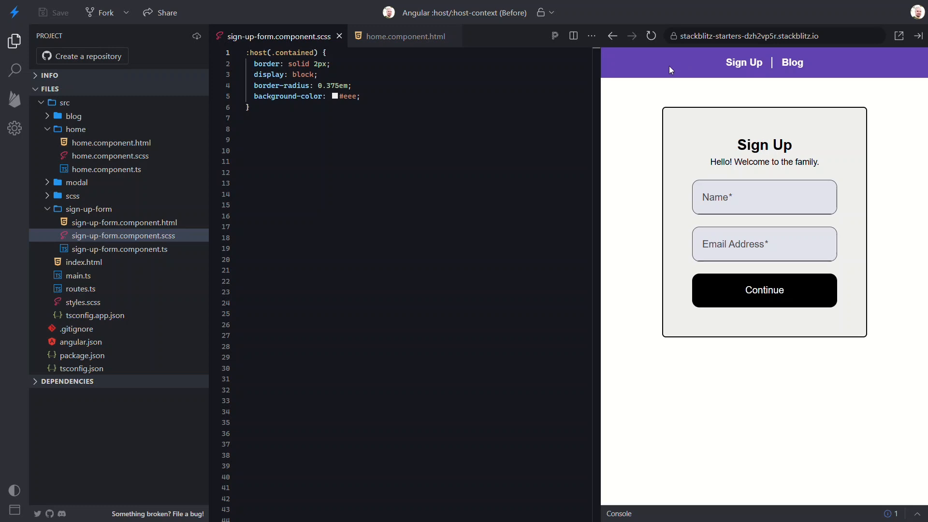
# Step: Remove class="contained" from home.component.html and change :host(.contained) back to :host
pyautogui.click(404, 36)
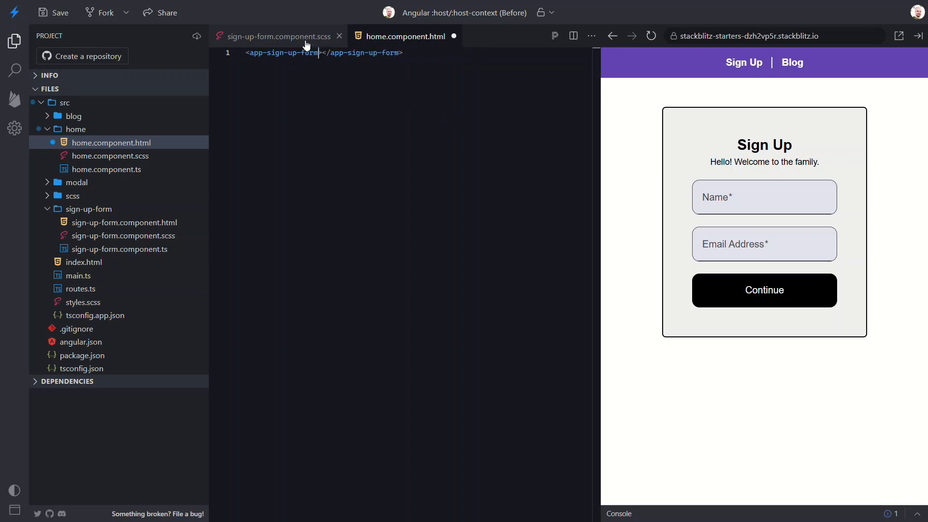
pyautogui.click(277, 37)
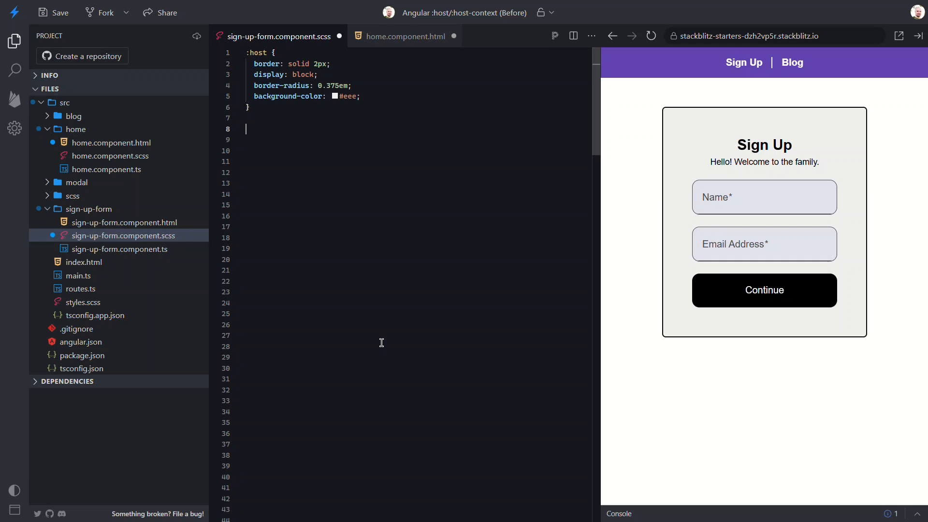
# Step: Add :host-context(app-modal) { background-color: unset; border: none; } below the :host block and save
pyautogui.write(':hos')
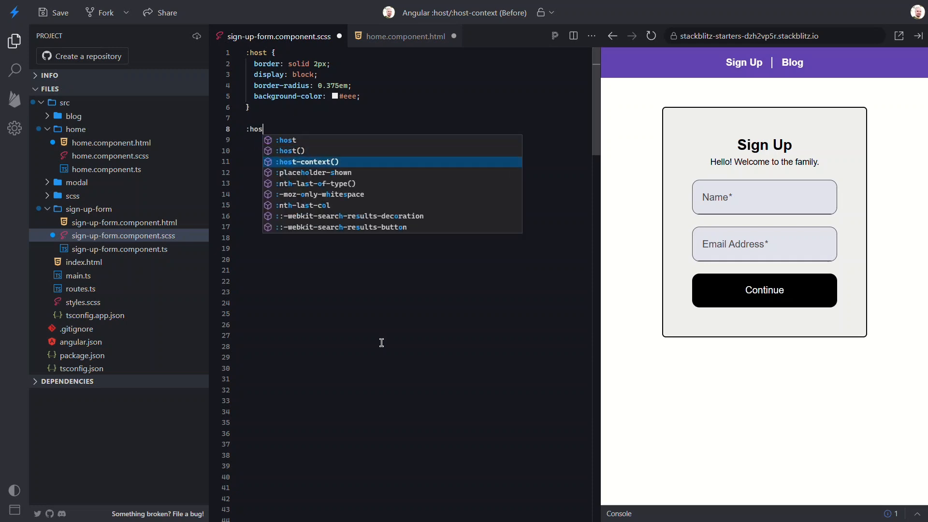
pyautogui.click(307, 162)
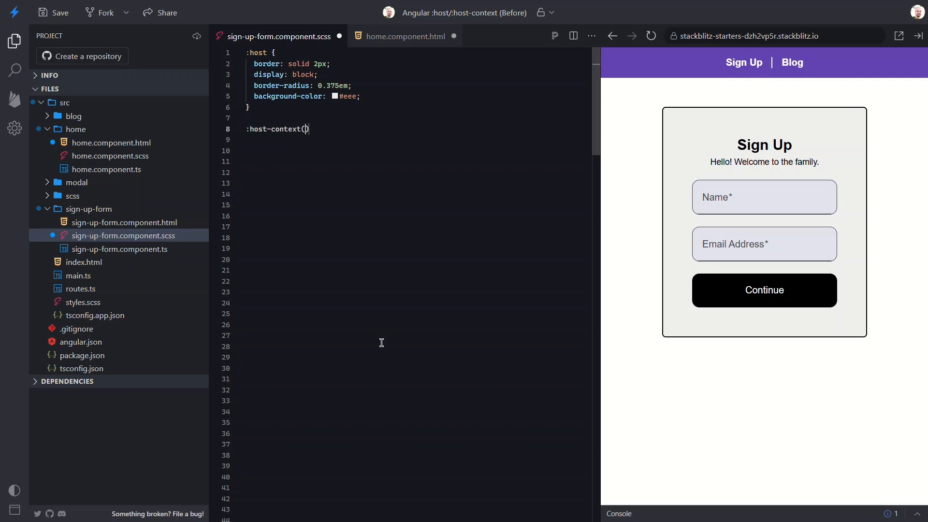
pyautogui.write('app-')
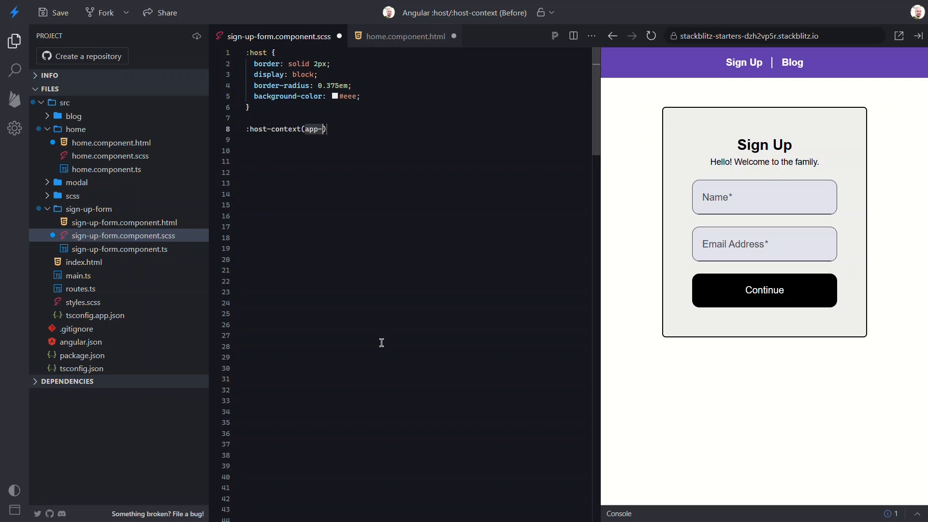
pyautogui.write('modal) {')
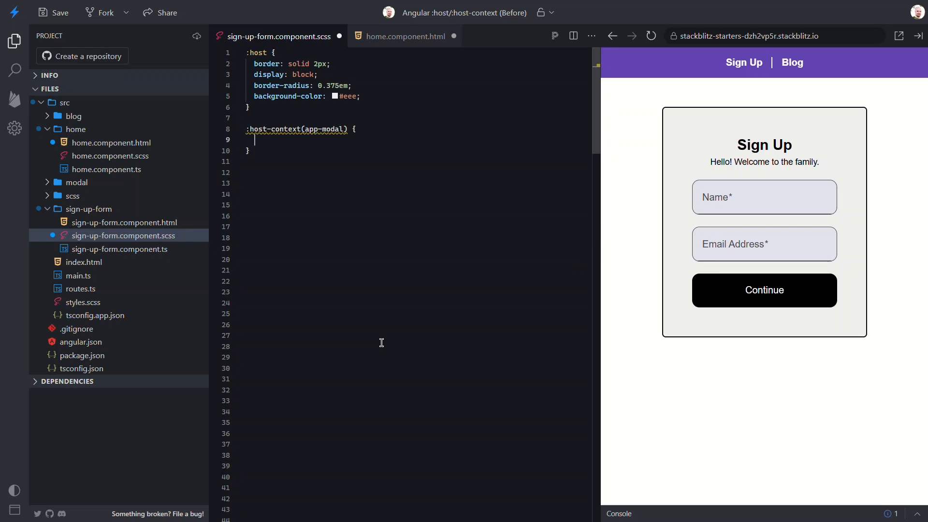
pyautogui.write('back')
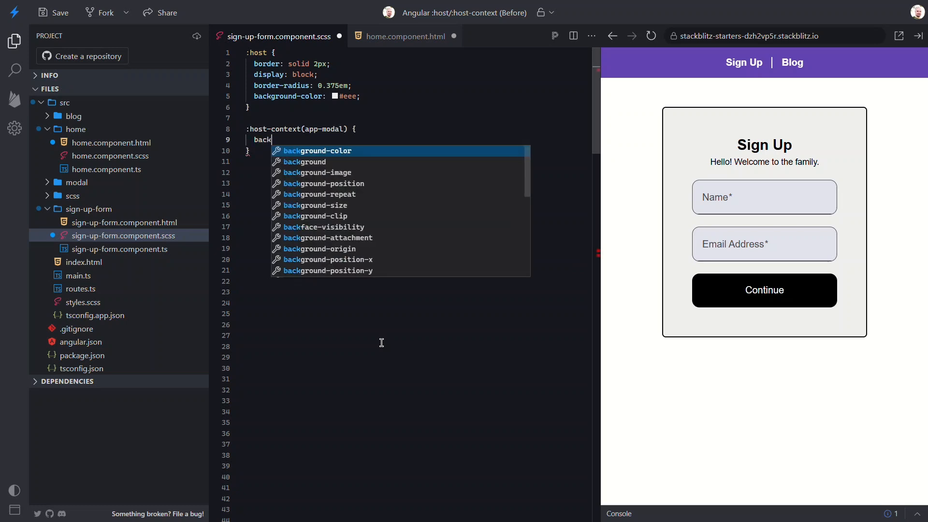
pyautogui.write('ground-color: unset;')
pyautogui.write('border: none;')
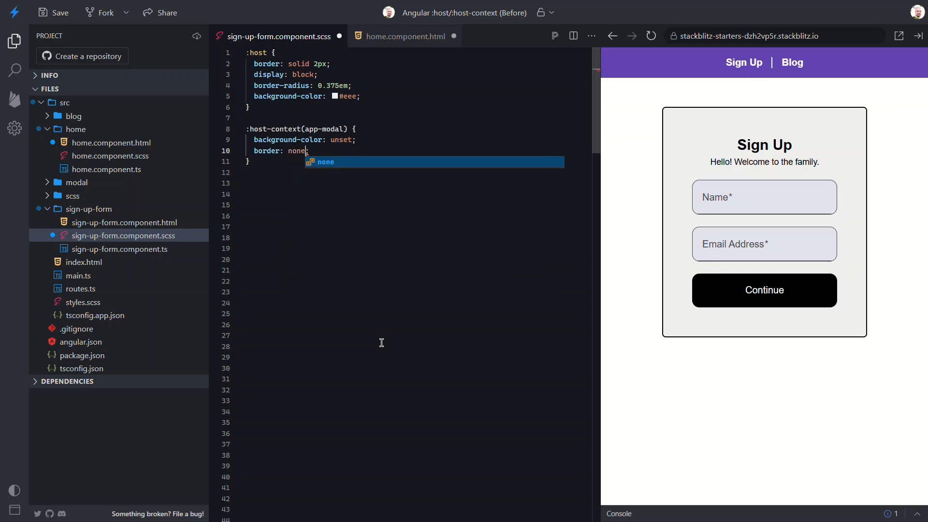
pyautogui.press('Escape')
pyautogui.write(';')
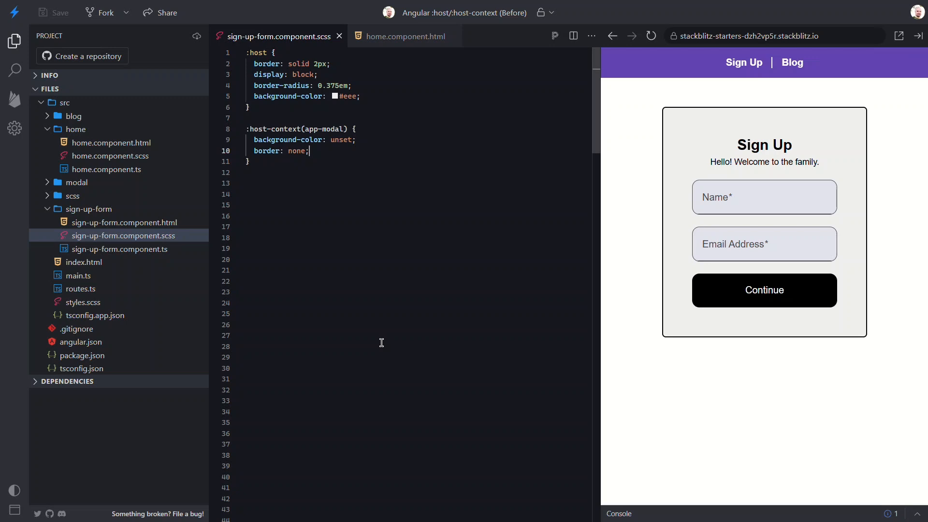
pyautogui.moveTo(415, 317)
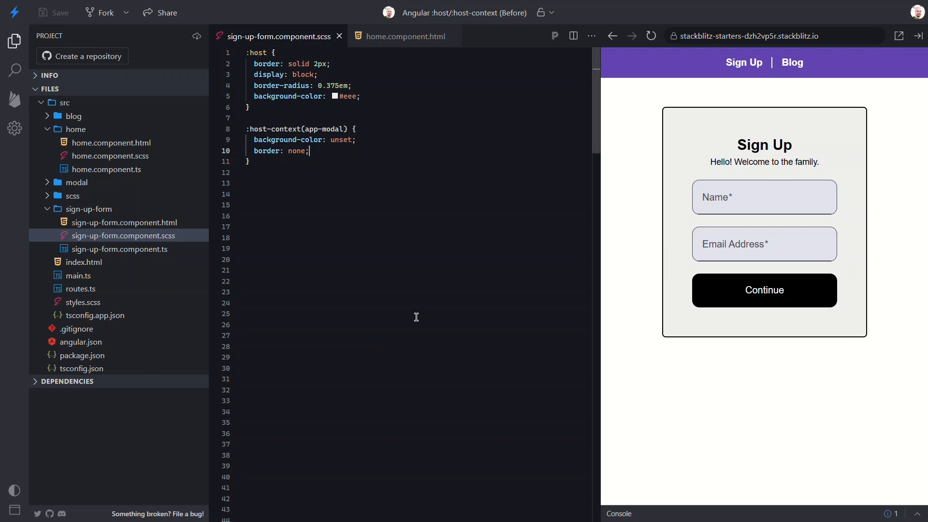
# Step: Navigate Blog, Sign Up, Blog in the preview and open the sign-up modal, now without gray border
pyautogui.click(792, 62)
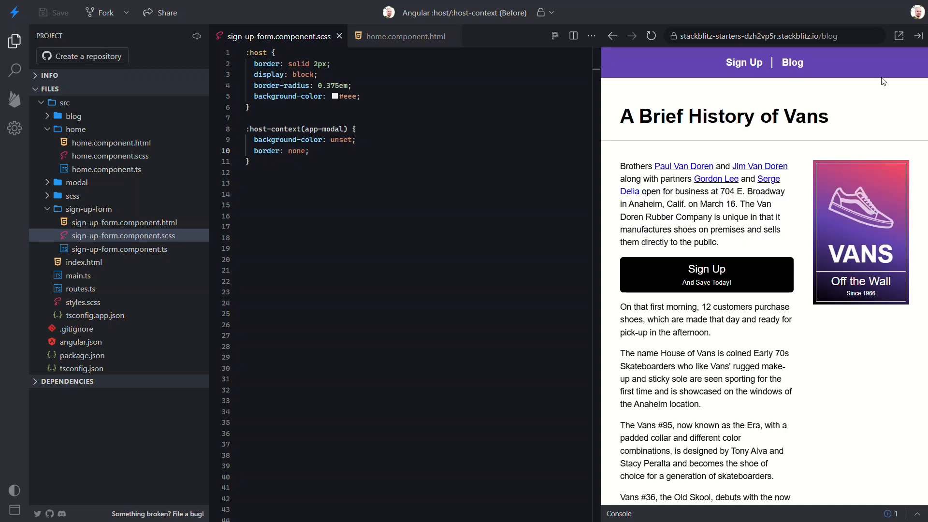
pyautogui.click(706, 274)
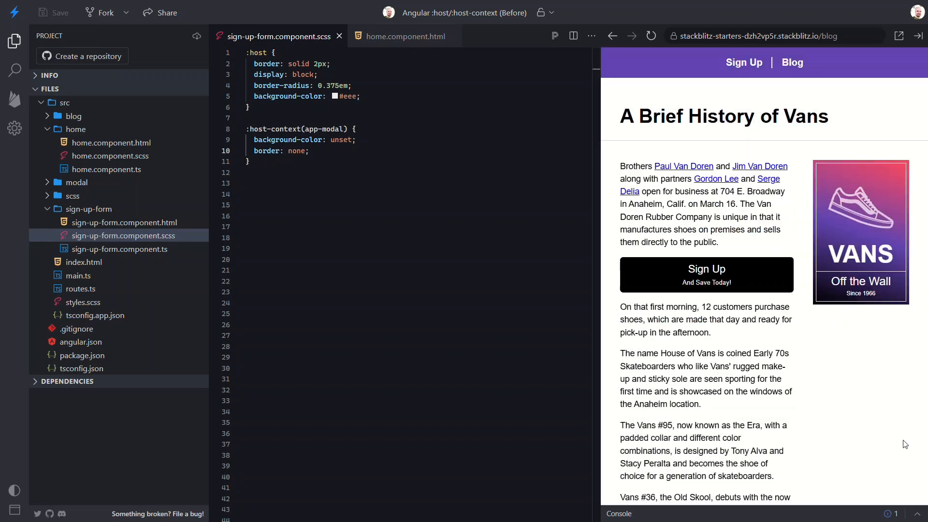
pyautogui.click(744, 62)
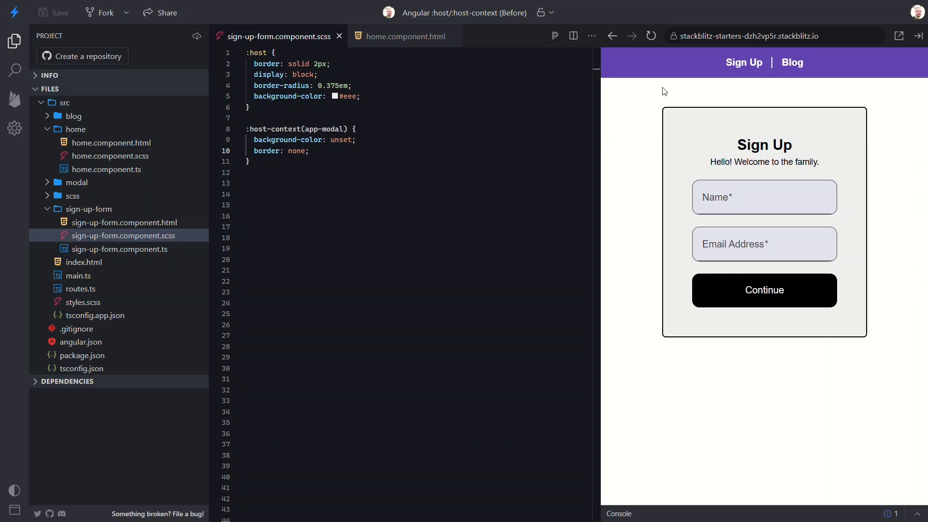
pyautogui.moveTo(770, 81)
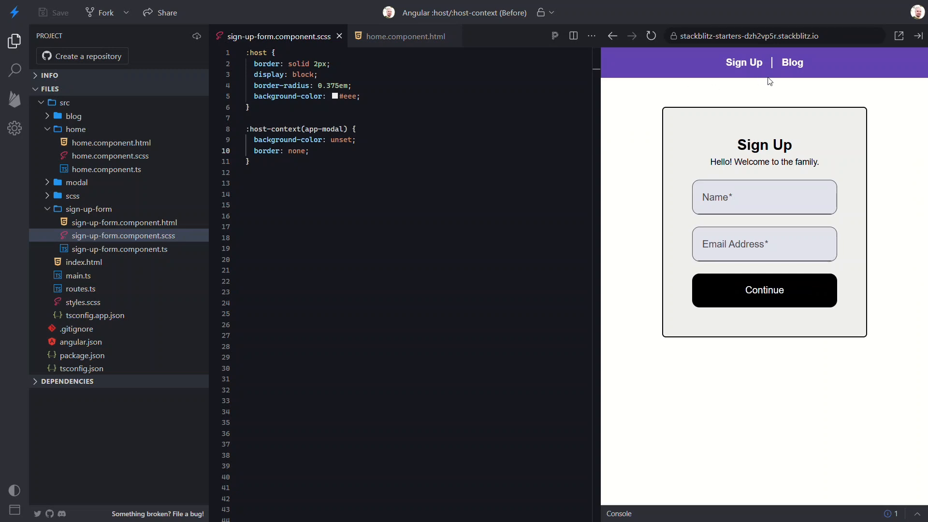
pyautogui.click(793, 62)
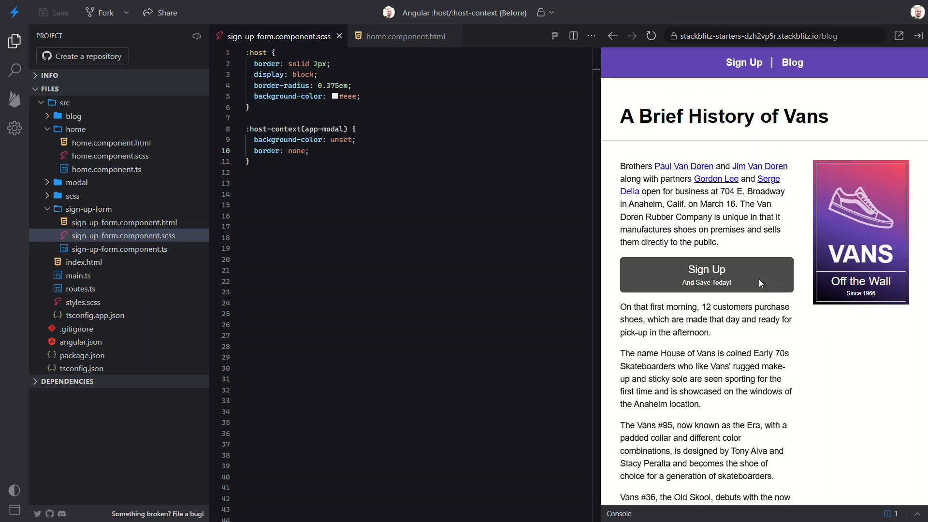
pyautogui.click(706, 274)
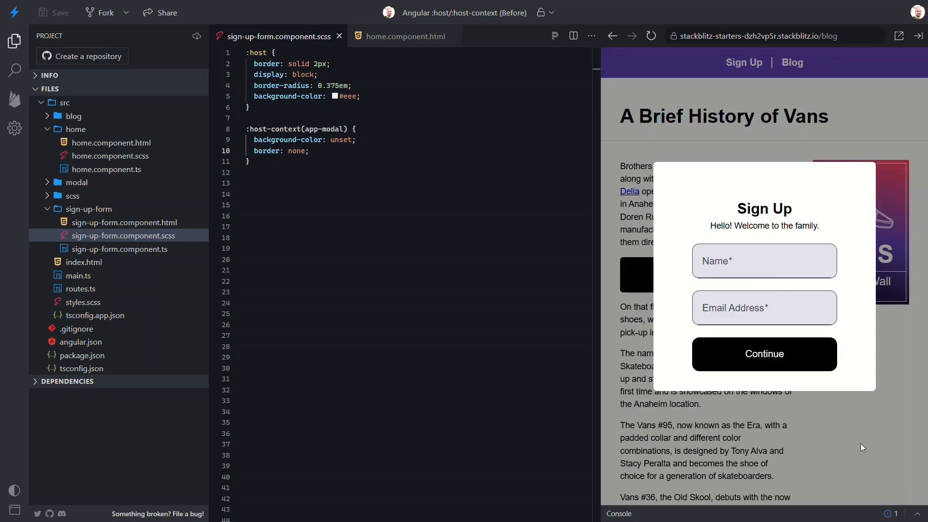